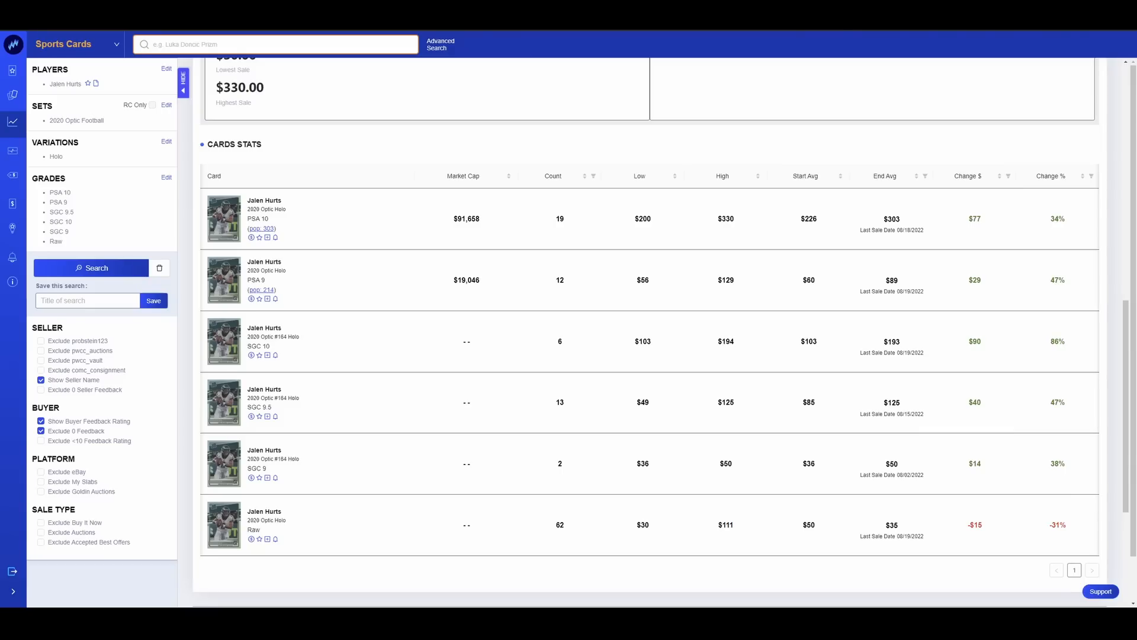
pyautogui.moveTo(228, 223)
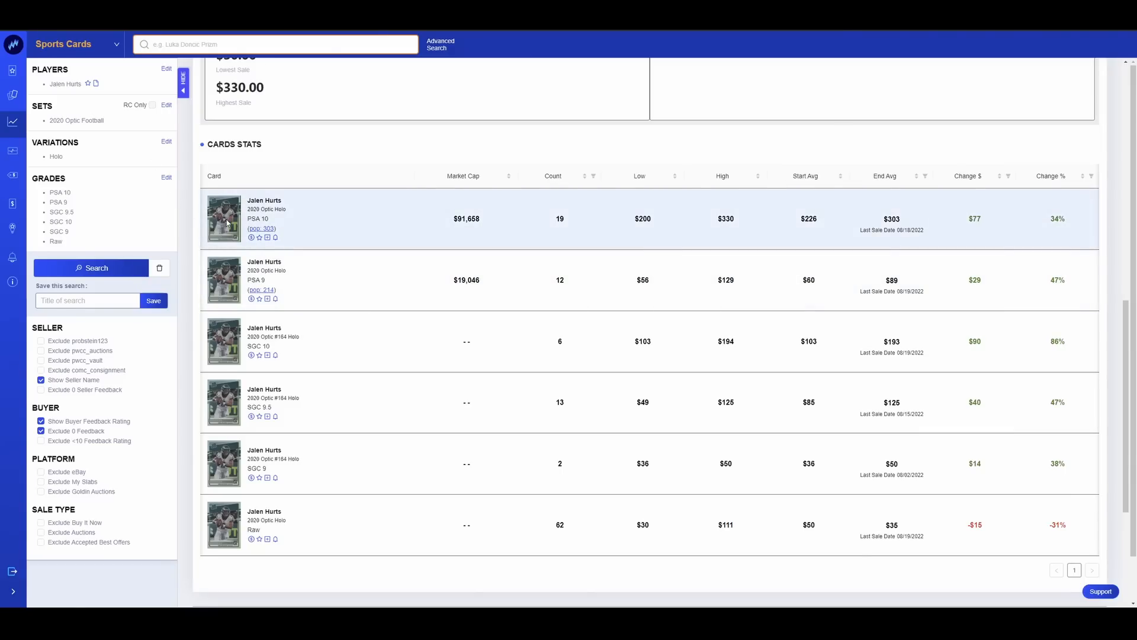
# Enlarge the PSA 10 Jalen Hurts card image in Market Movers and close it again
pyautogui.click(224, 218)
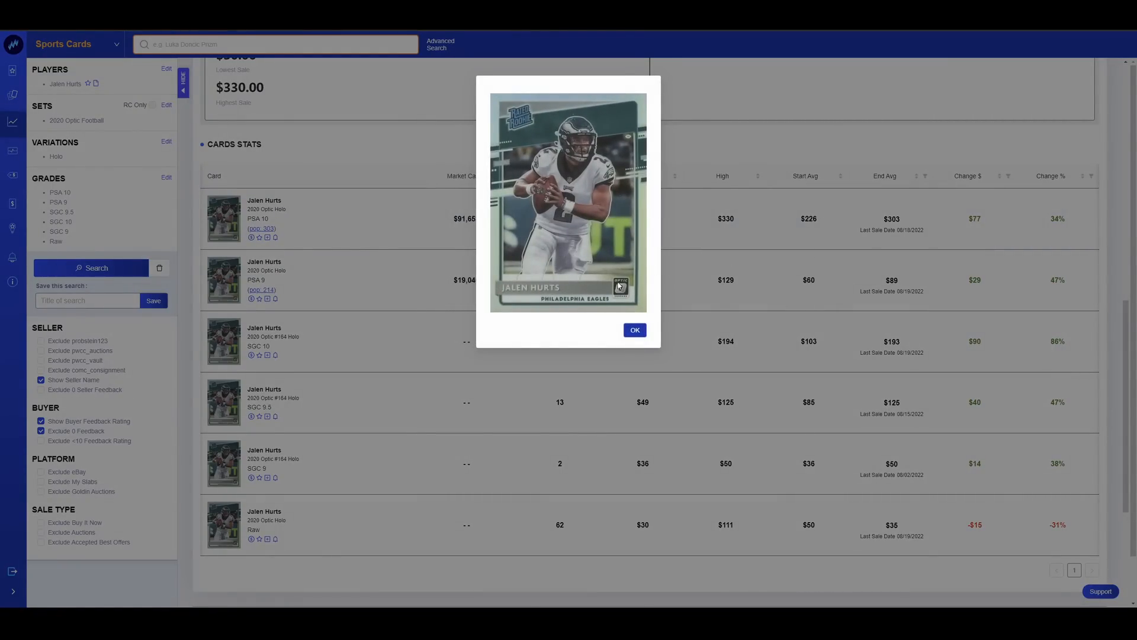
pyautogui.click(635, 329)
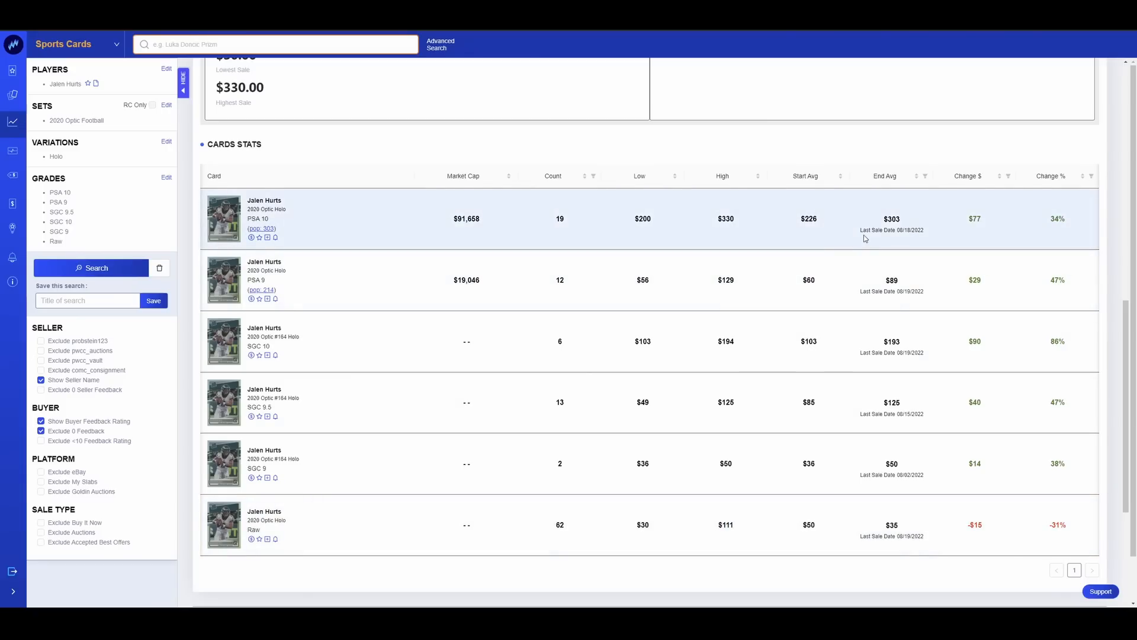
pyautogui.moveTo(879, 228)
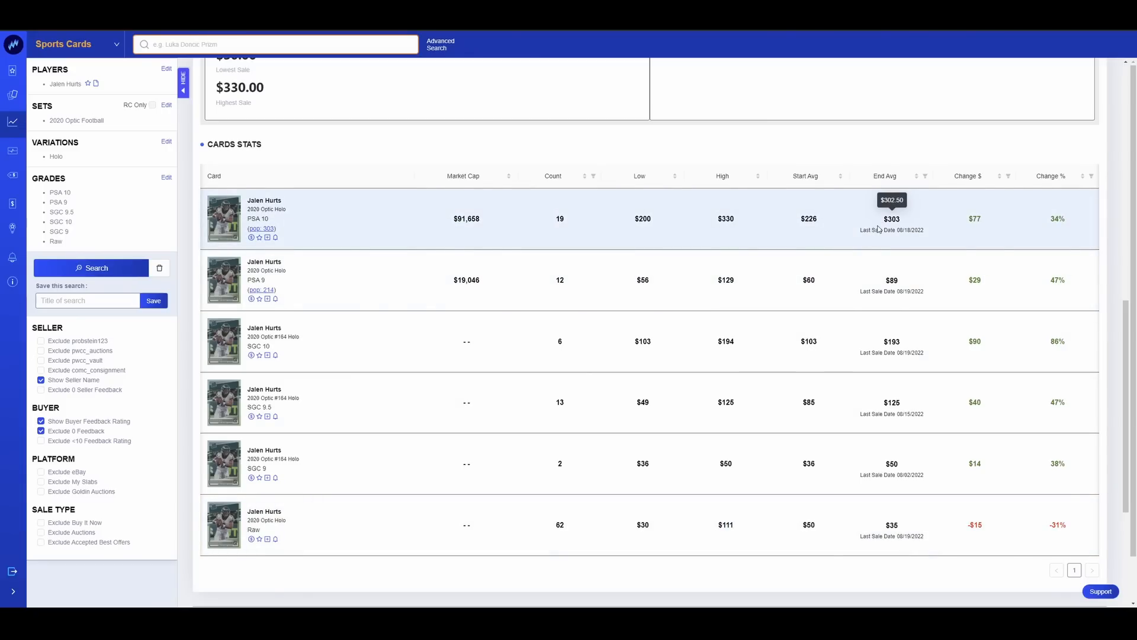
pyautogui.moveTo(892, 341)
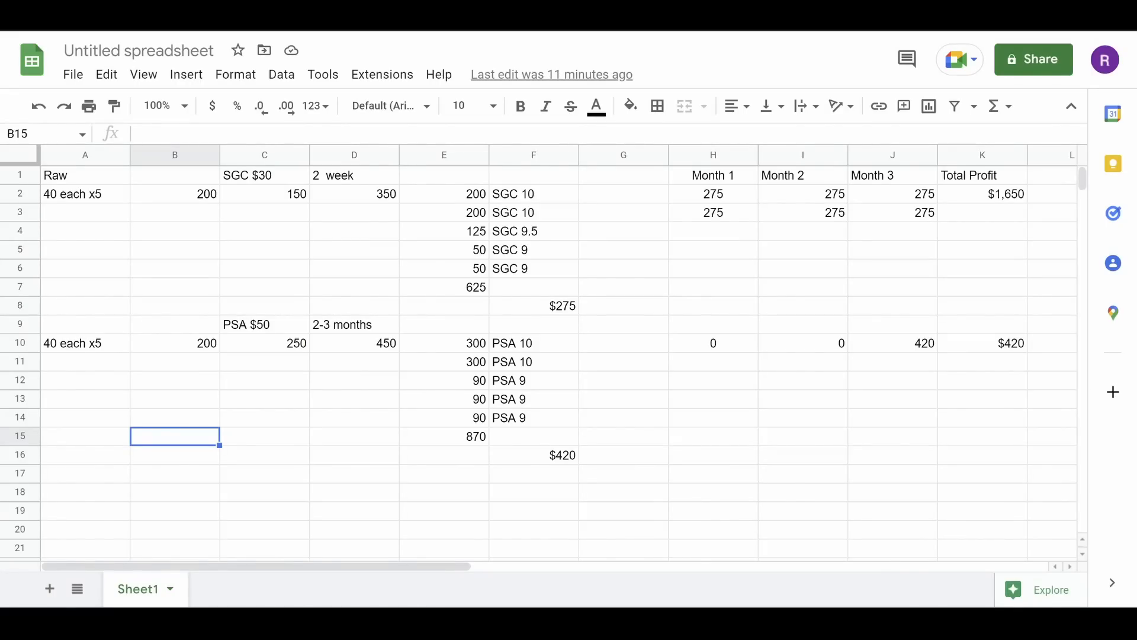
pyautogui.click(83, 195)
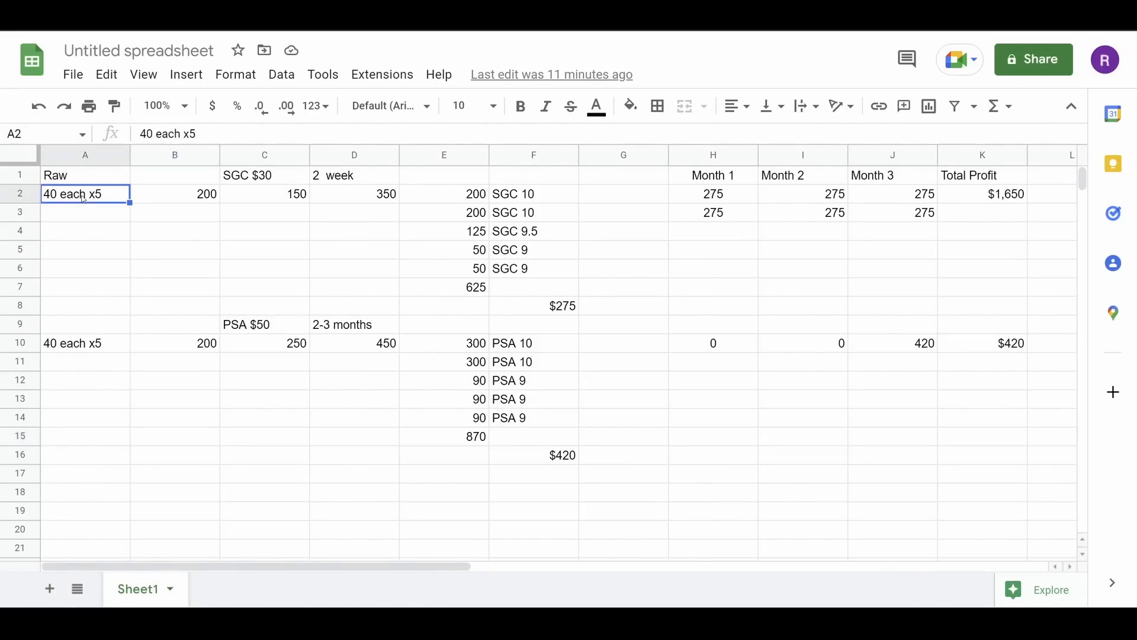
pyautogui.moveTo(173, 197)
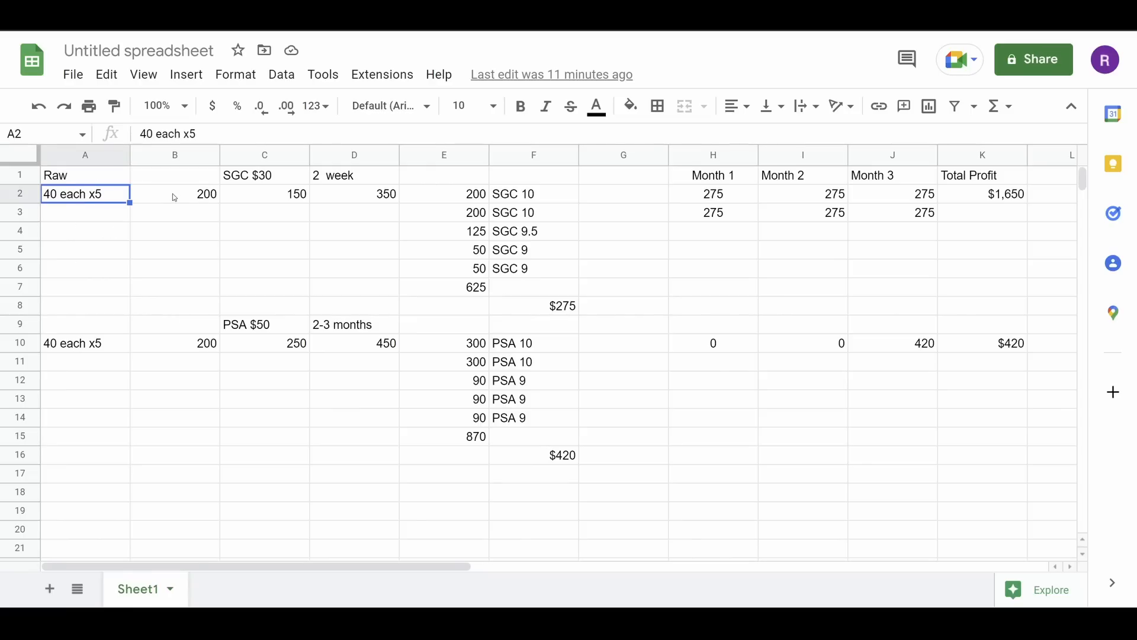
pyautogui.click(174, 194)
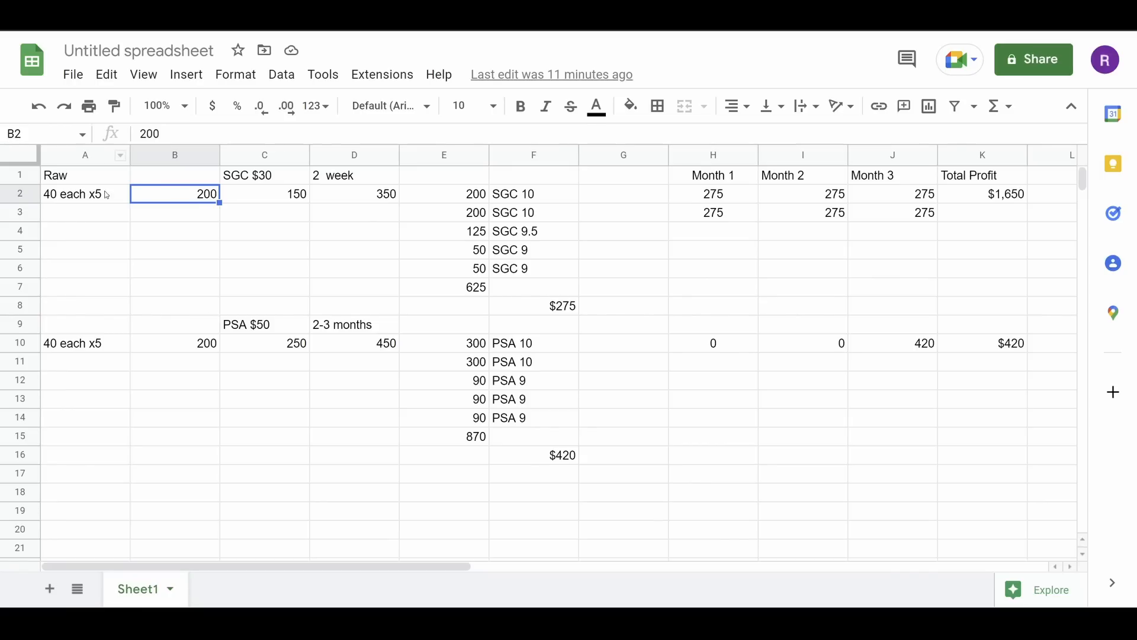
pyautogui.moveTo(134, 373)
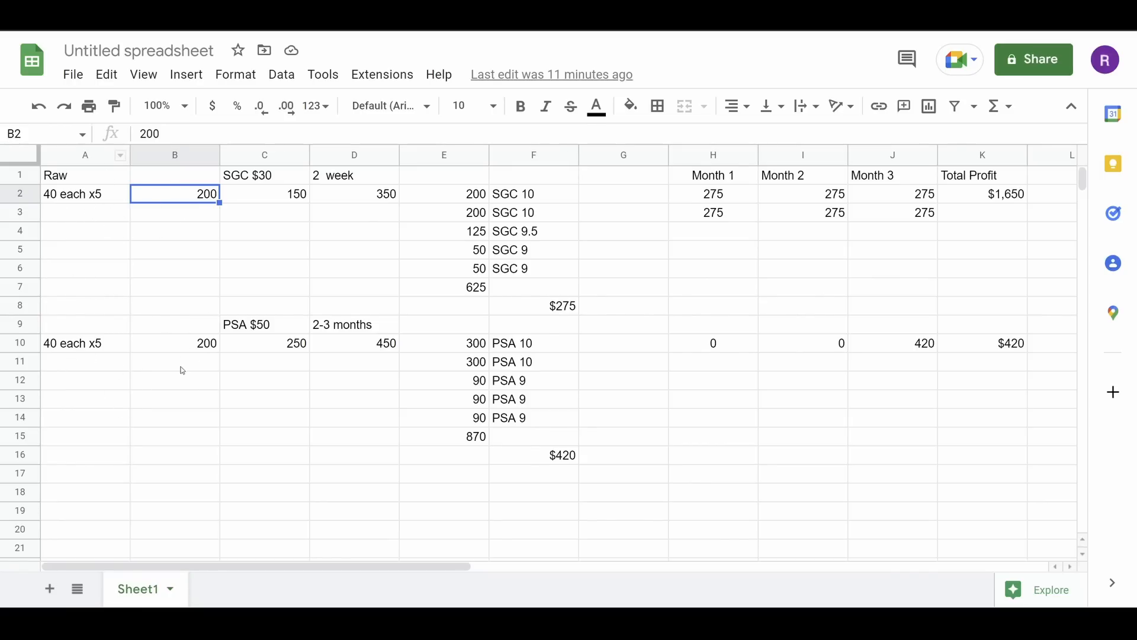
pyautogui.click(282, 194)
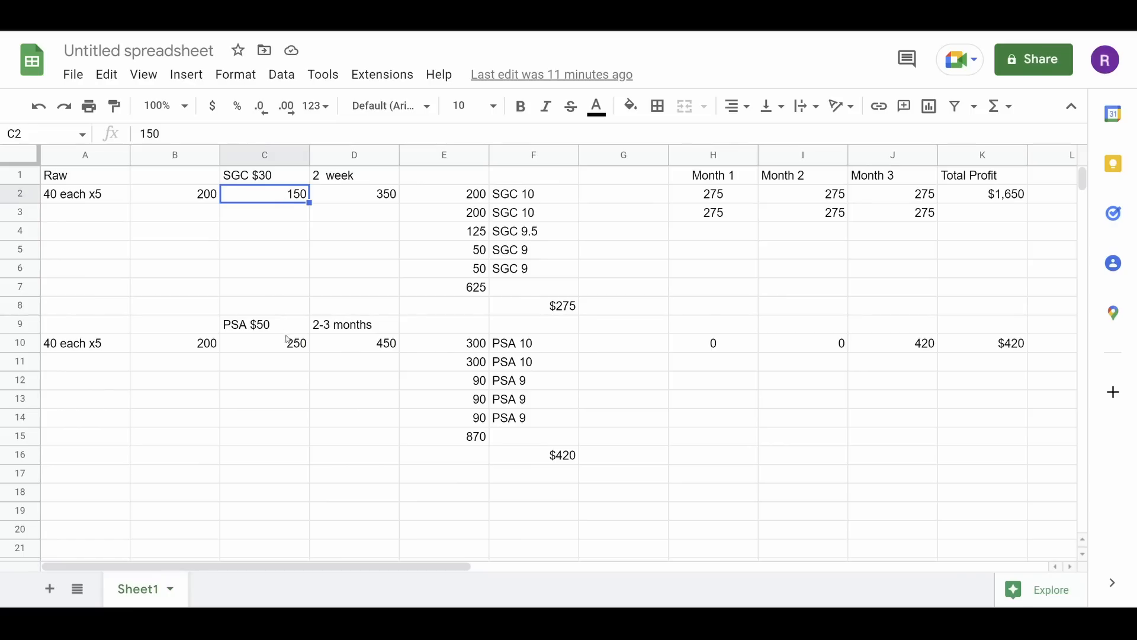
pyautogui.click(264, 343)
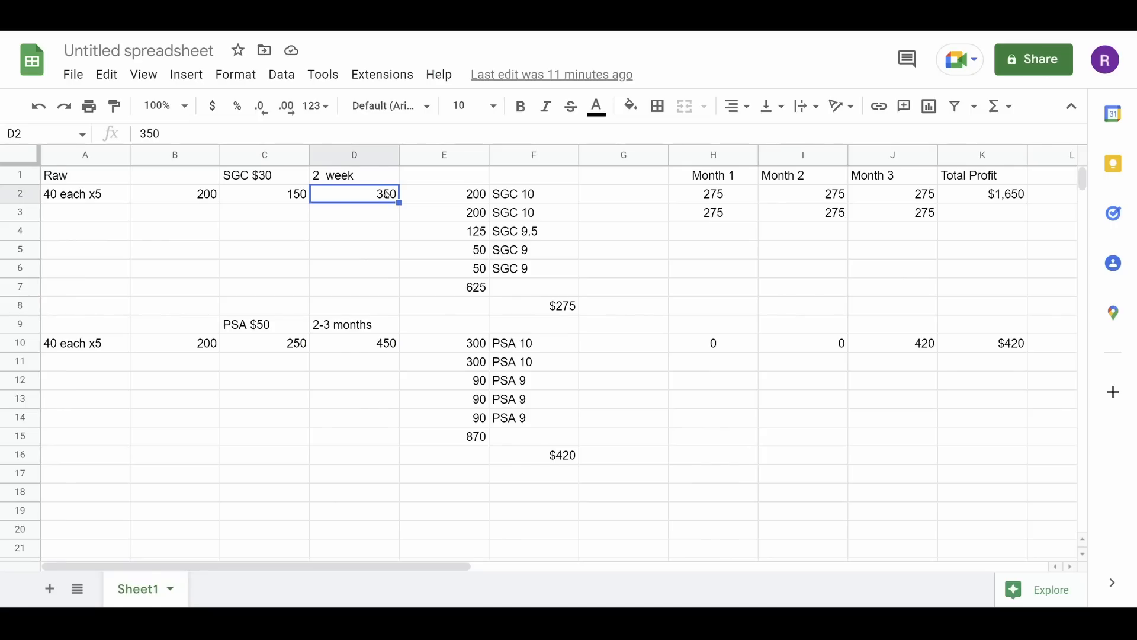
pyautogui.click(354, 344)
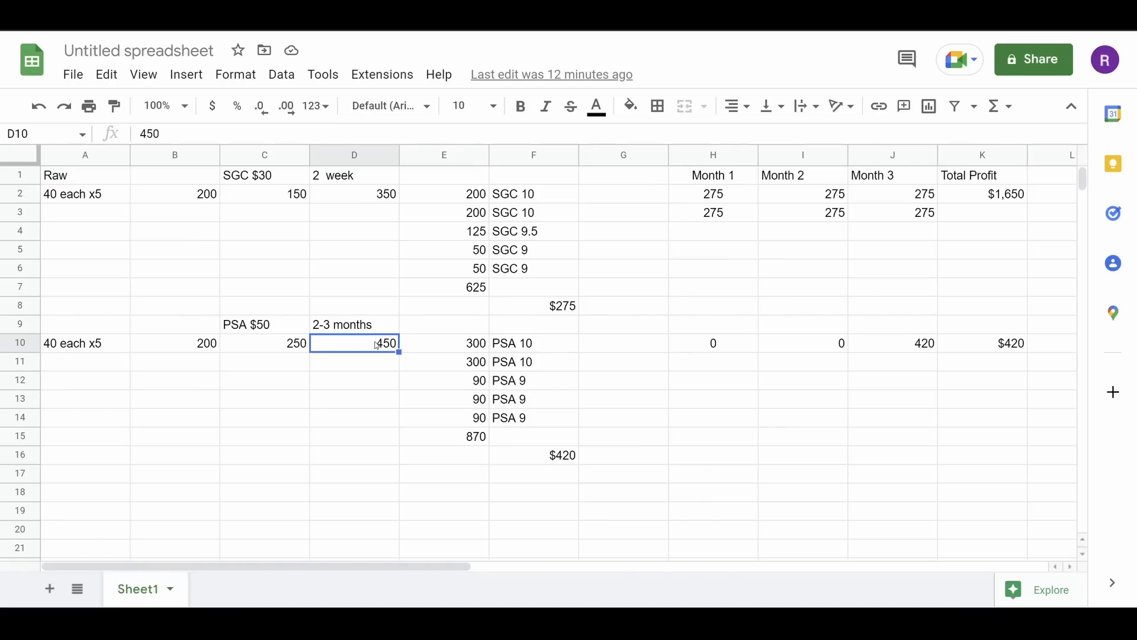
pyautogui.moveTo(381, 344)
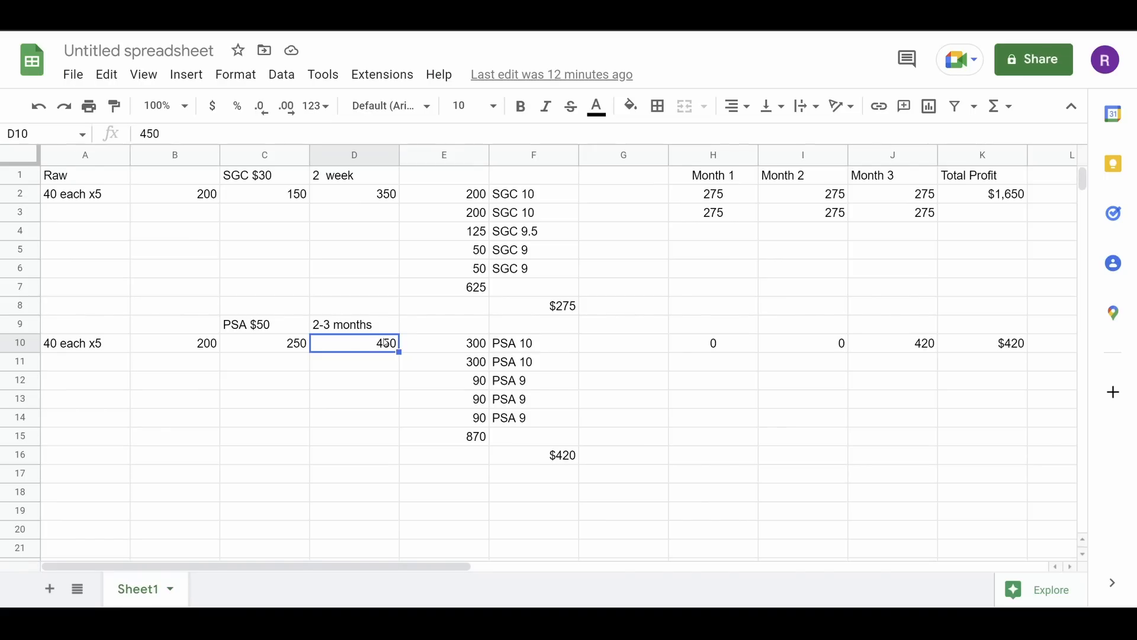
pyautogui.click(443, 194)
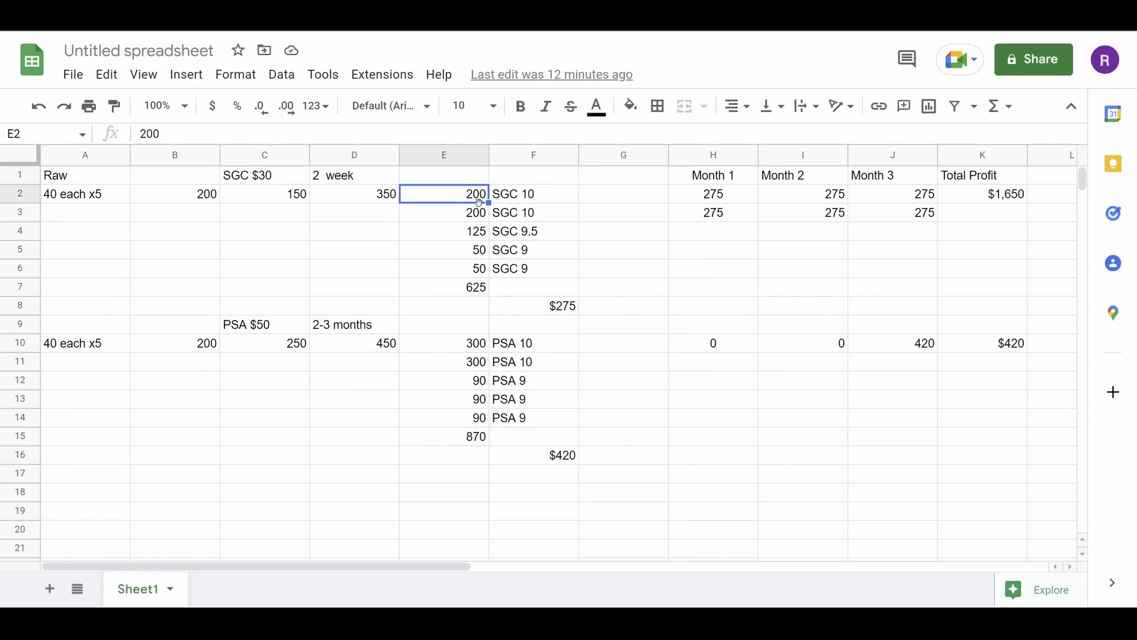
pyautogui.click(444, 214)
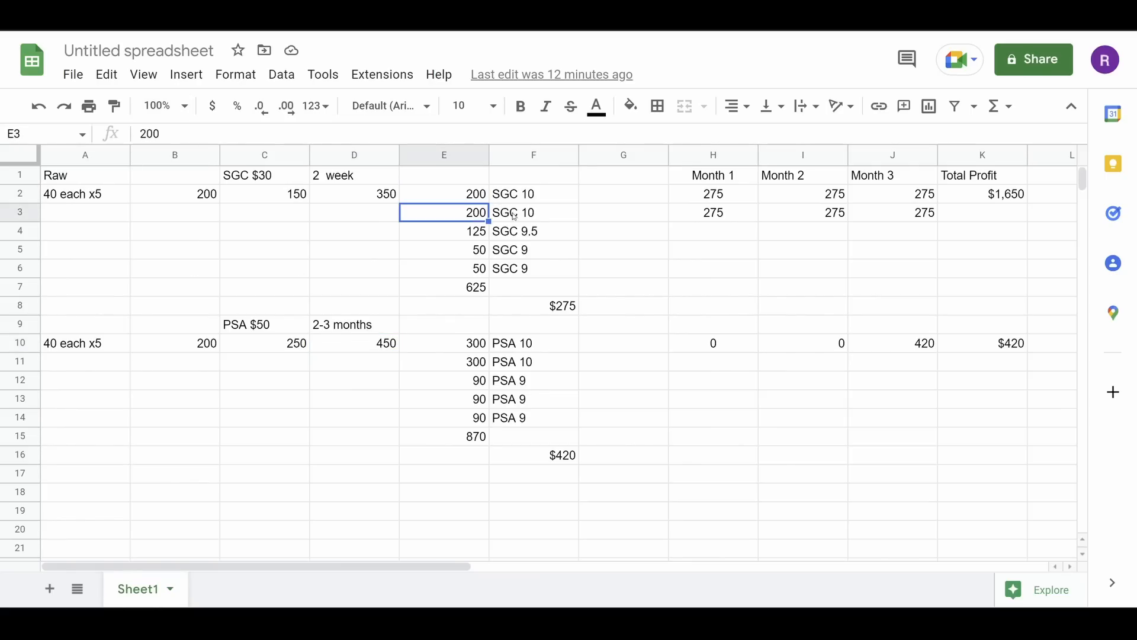
pyautogui.click(533, 250)
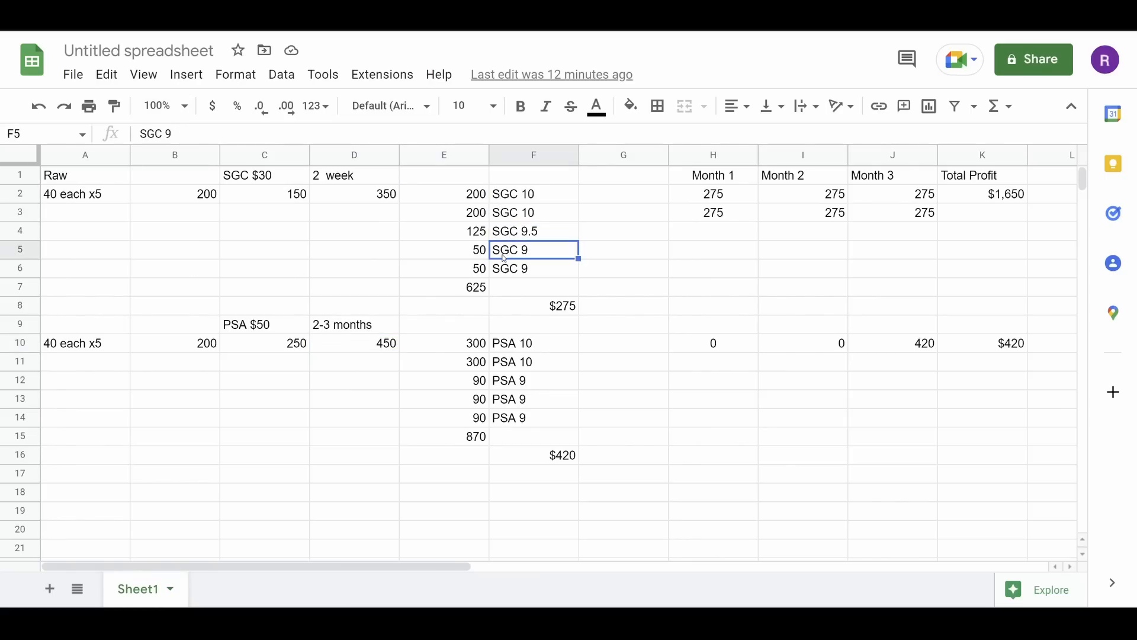
pyautogui.click(533, 268)
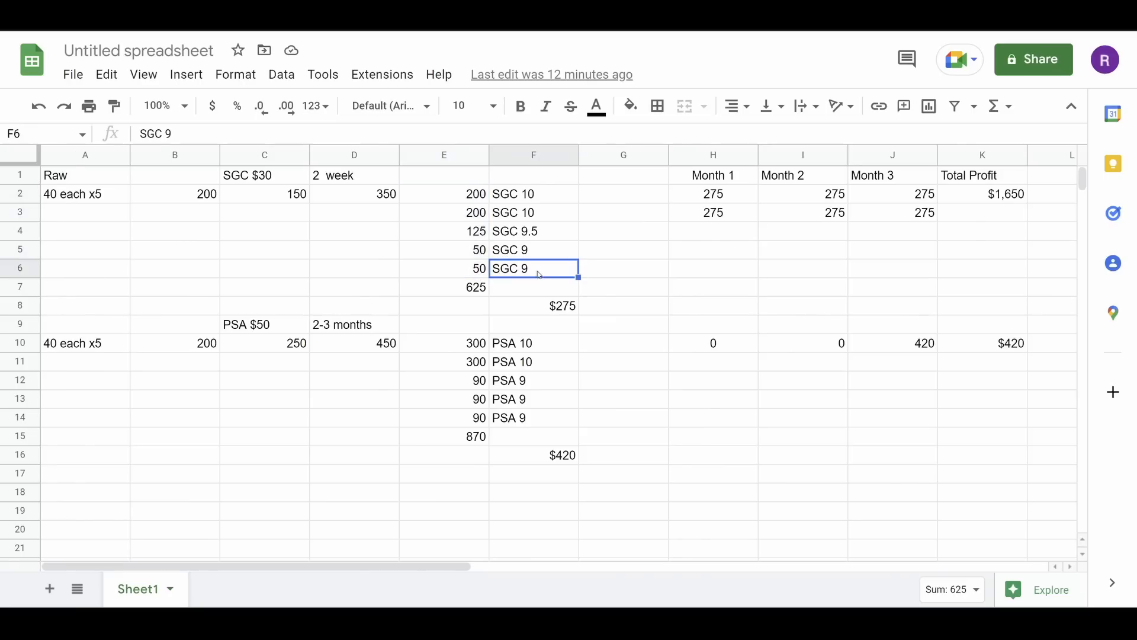
pyautogui.click(443, 287)
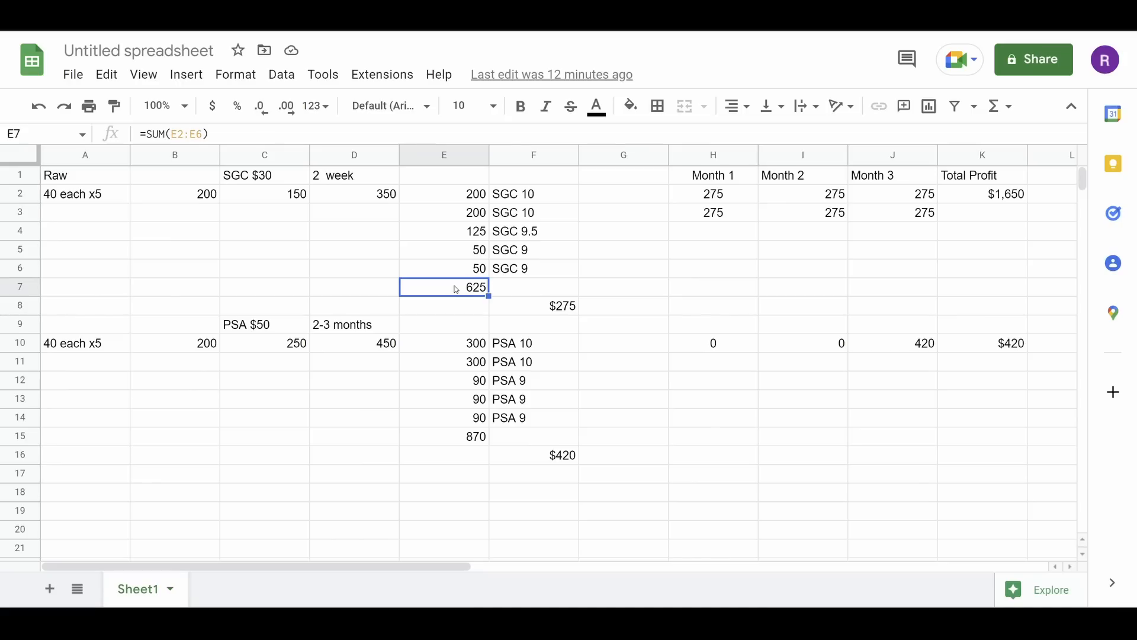
pyautogui.click(355, 194)
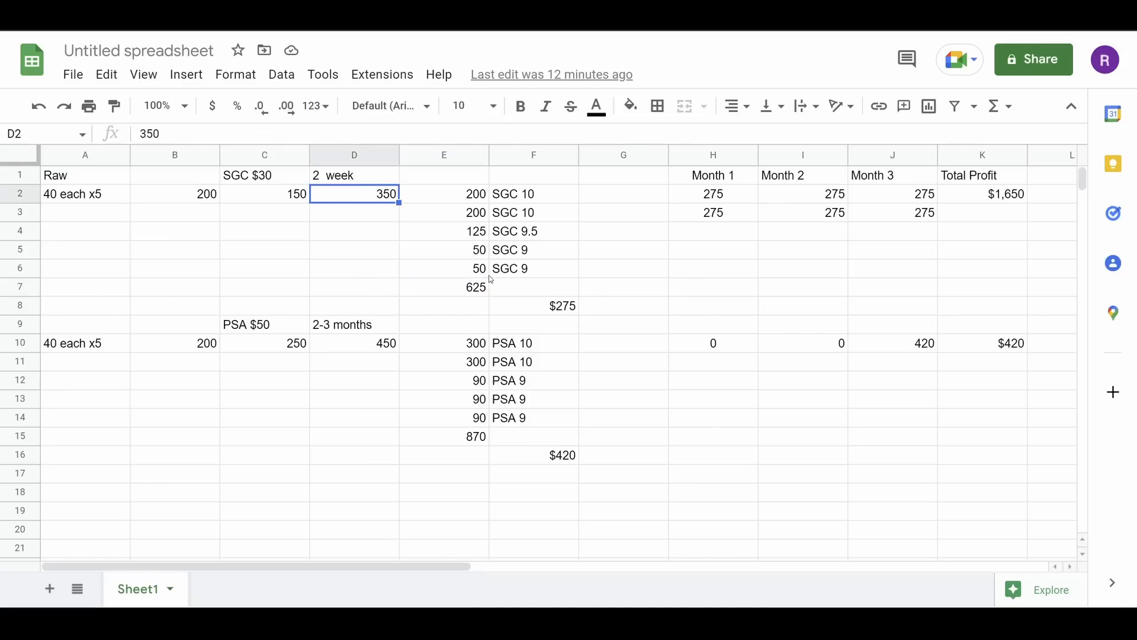
pyautogui.click(533, 306)
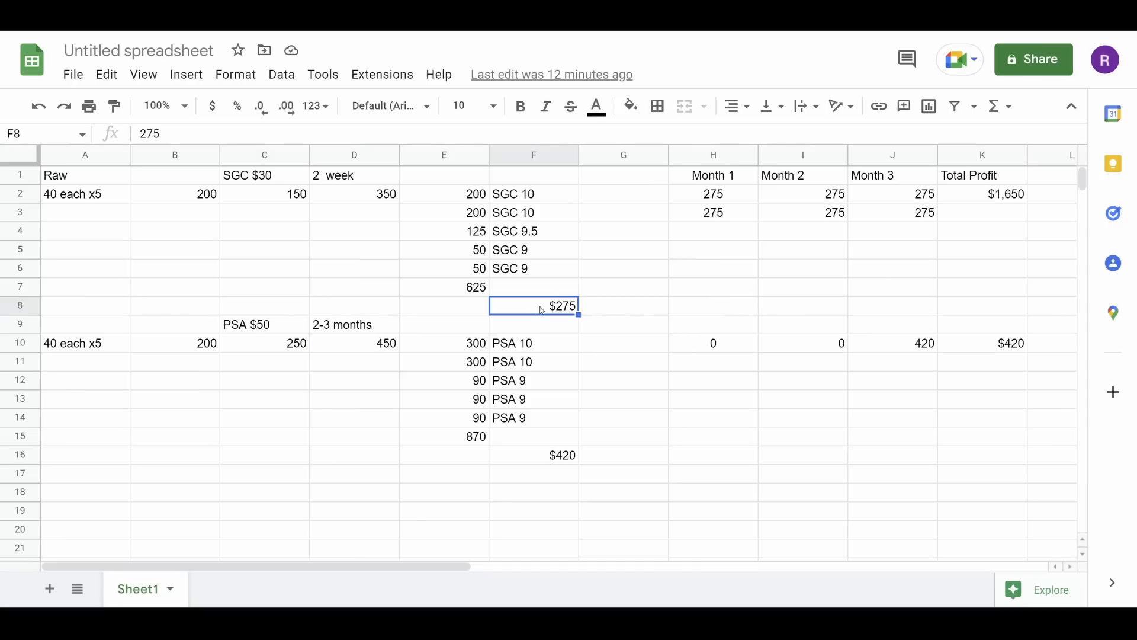
pyautogui.click(533, 381)
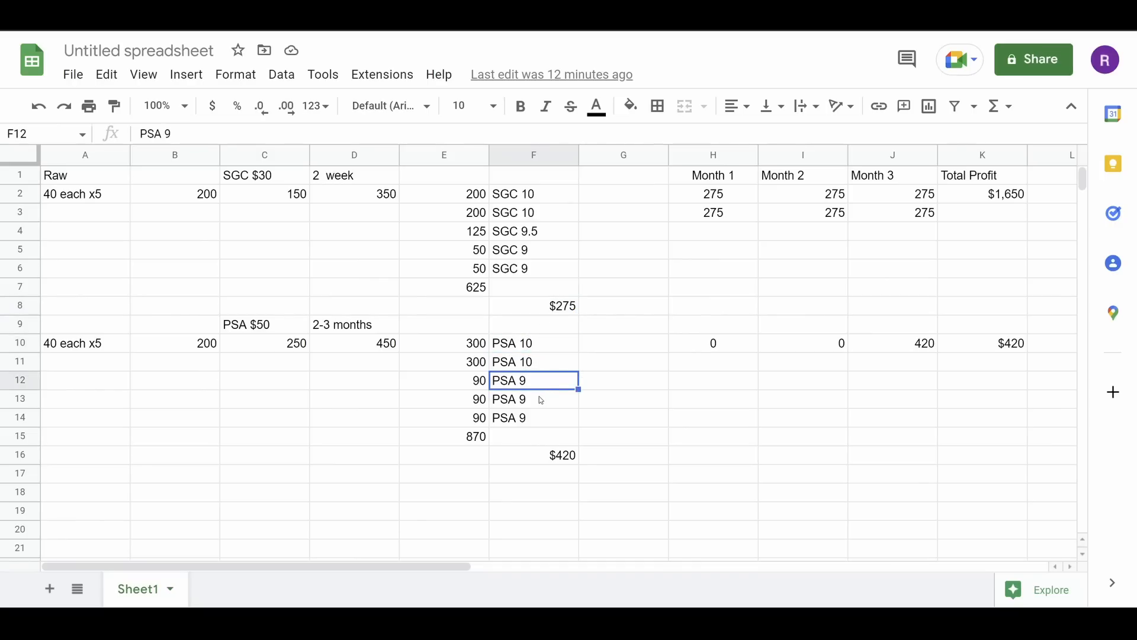
pyautogui.click(533, 417)
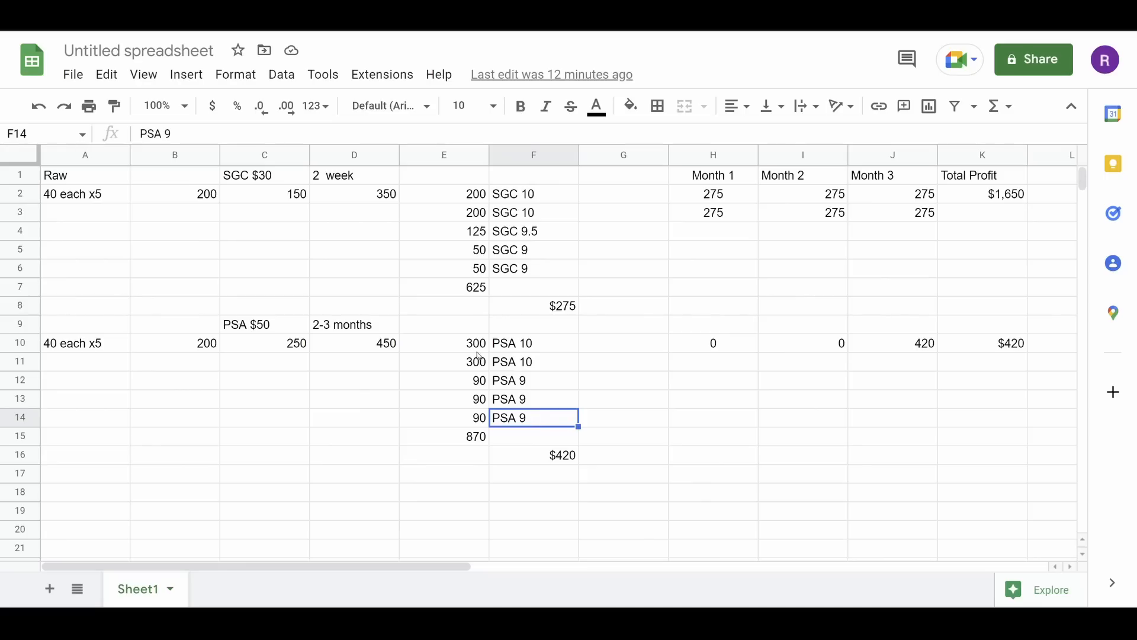
pyautogui.click(444, 362)
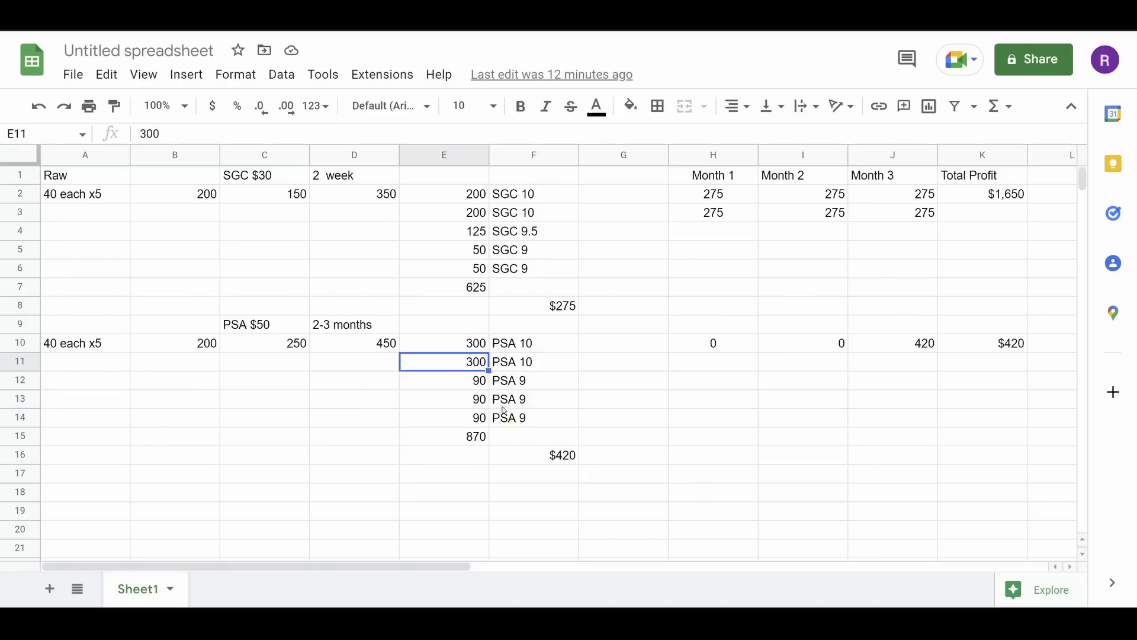
pyautogui.click(444, 436)
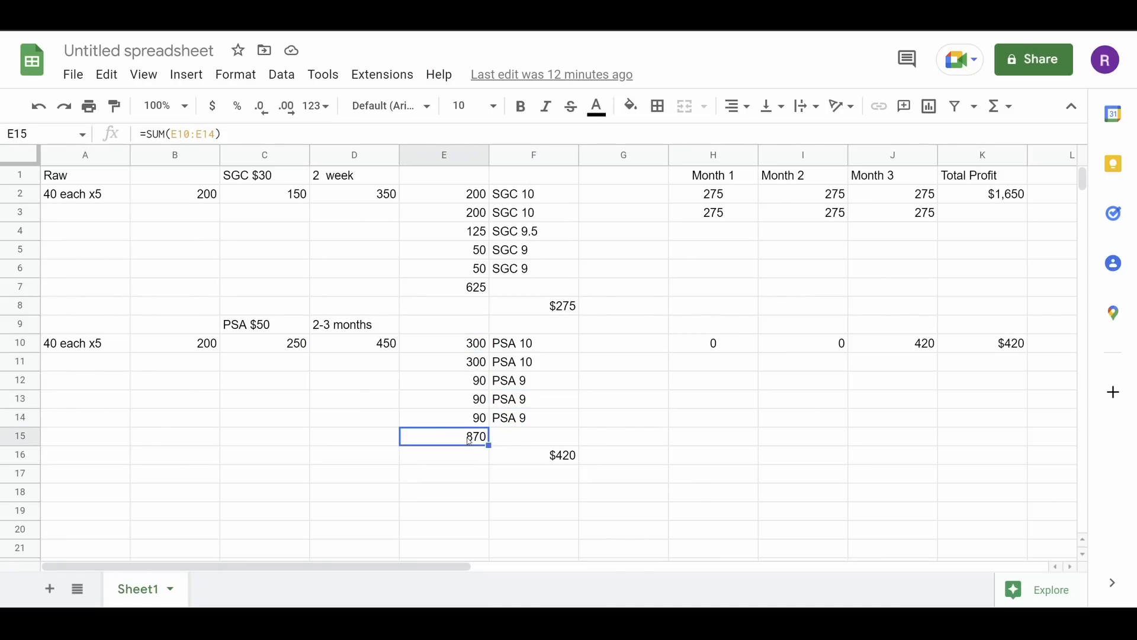
pyautogui.click(355, 343)
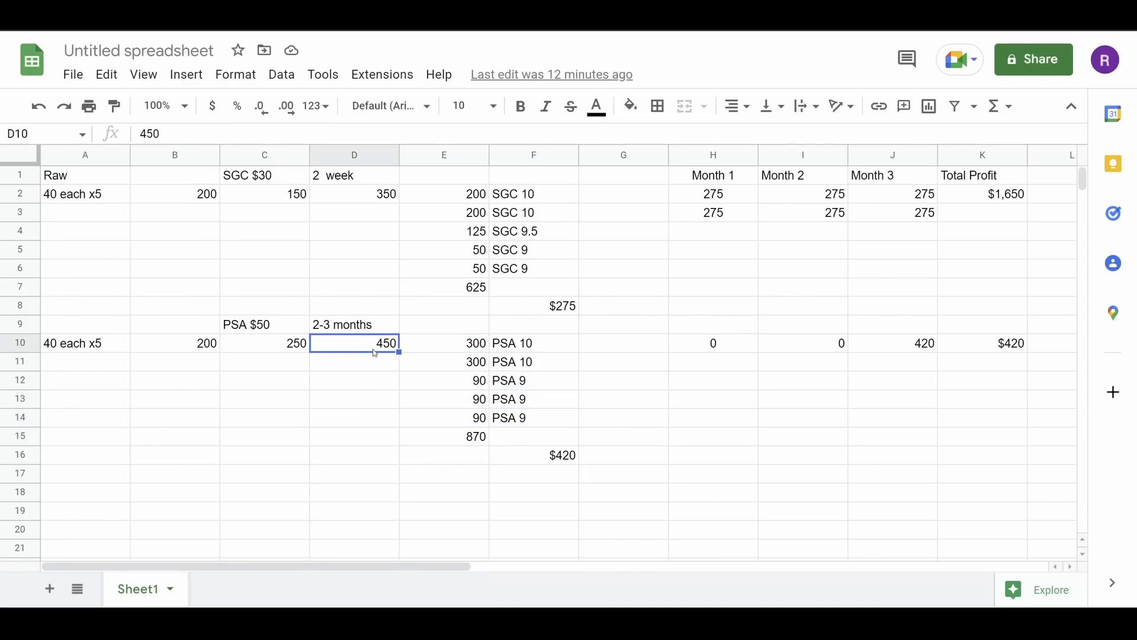
pyautogui.click(551, 455)
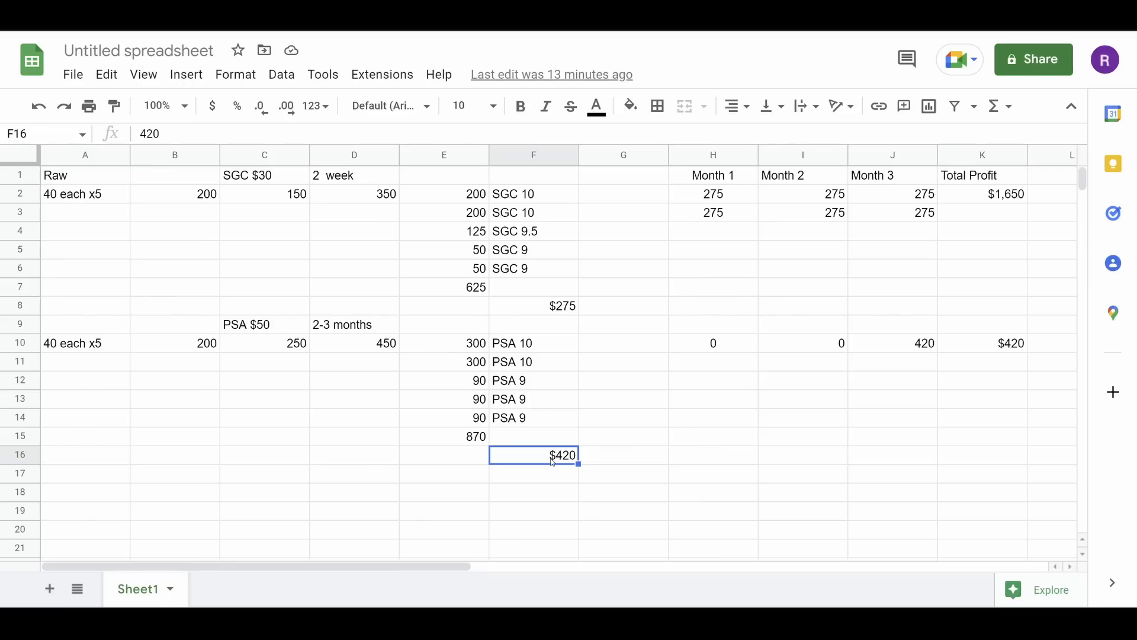
pyautogui.click(533, 306)
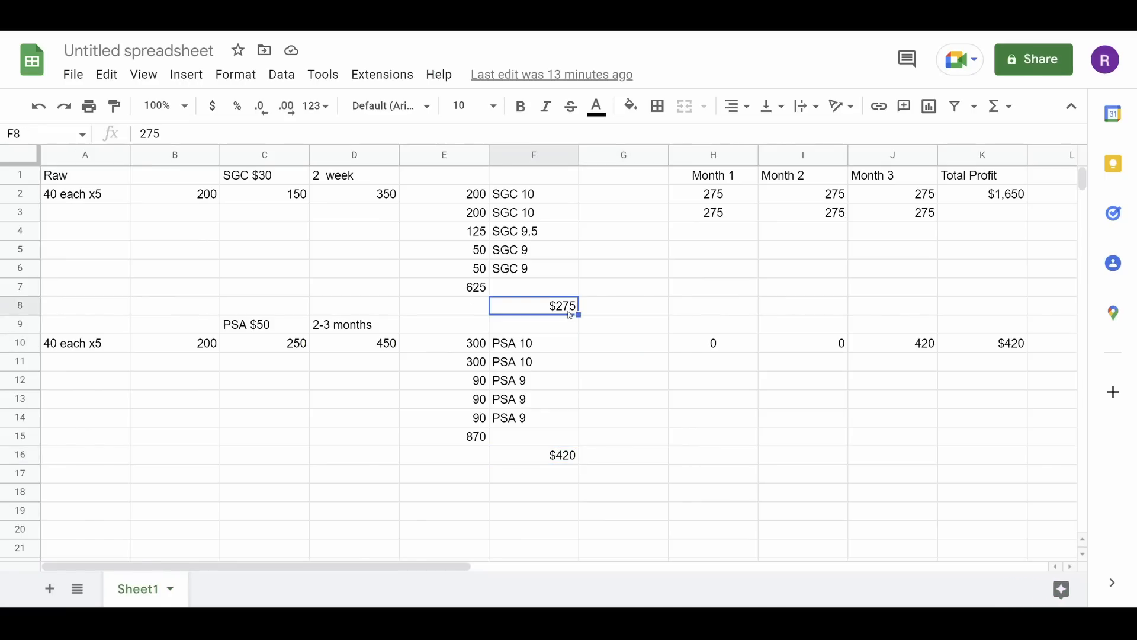
pyautogui.moveTo(680, 408)
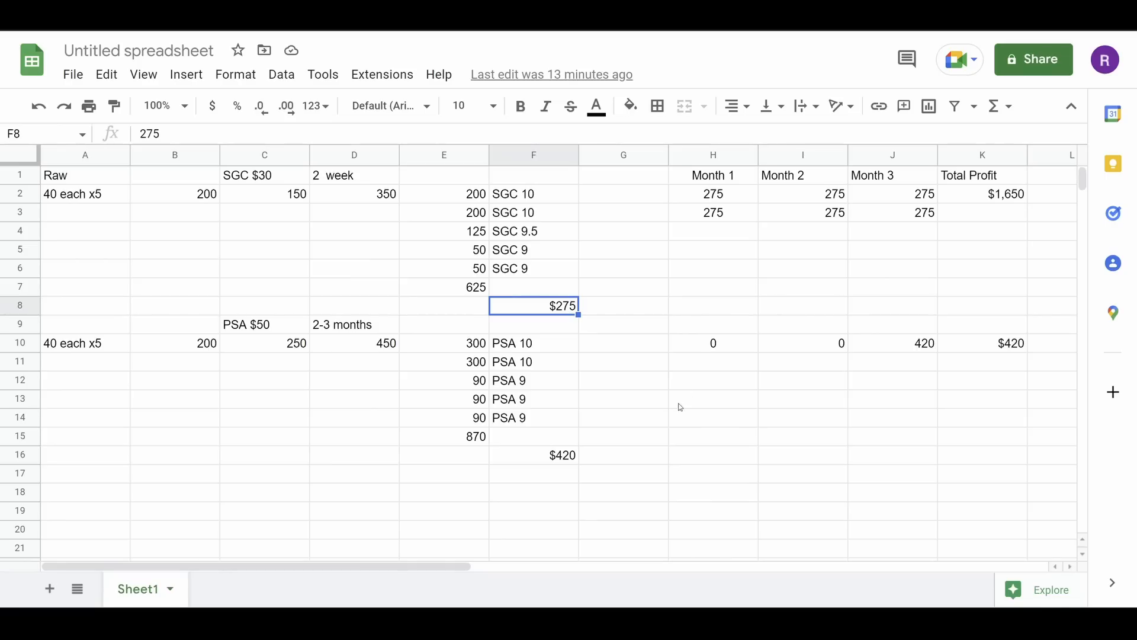
pyautogui.click(533, 454)
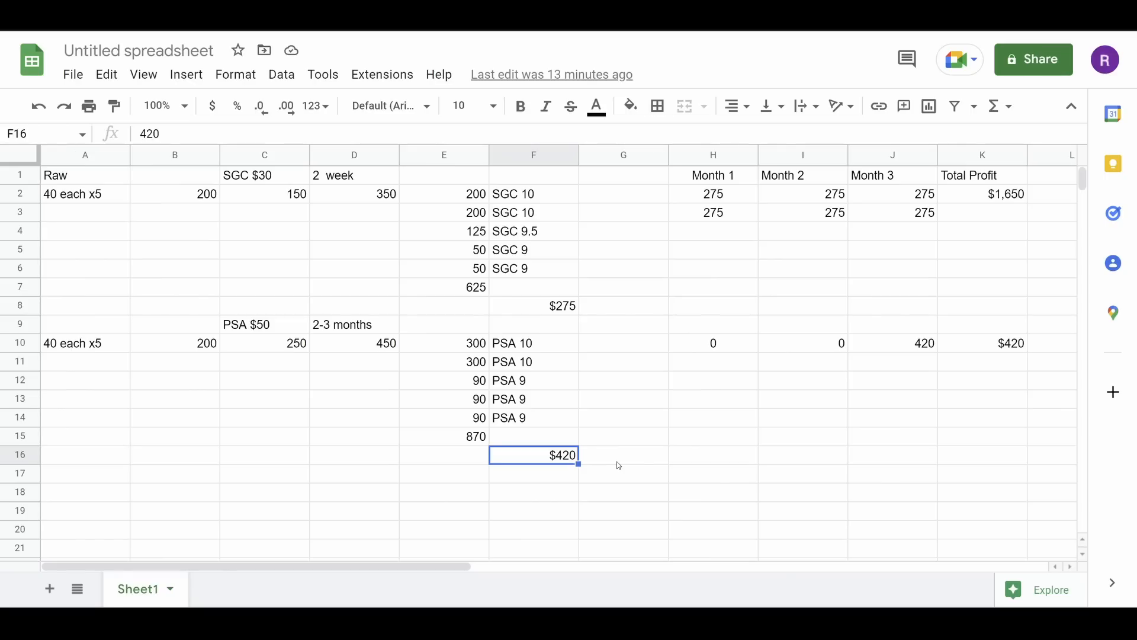
pyautogui.moveTo(715, 255)
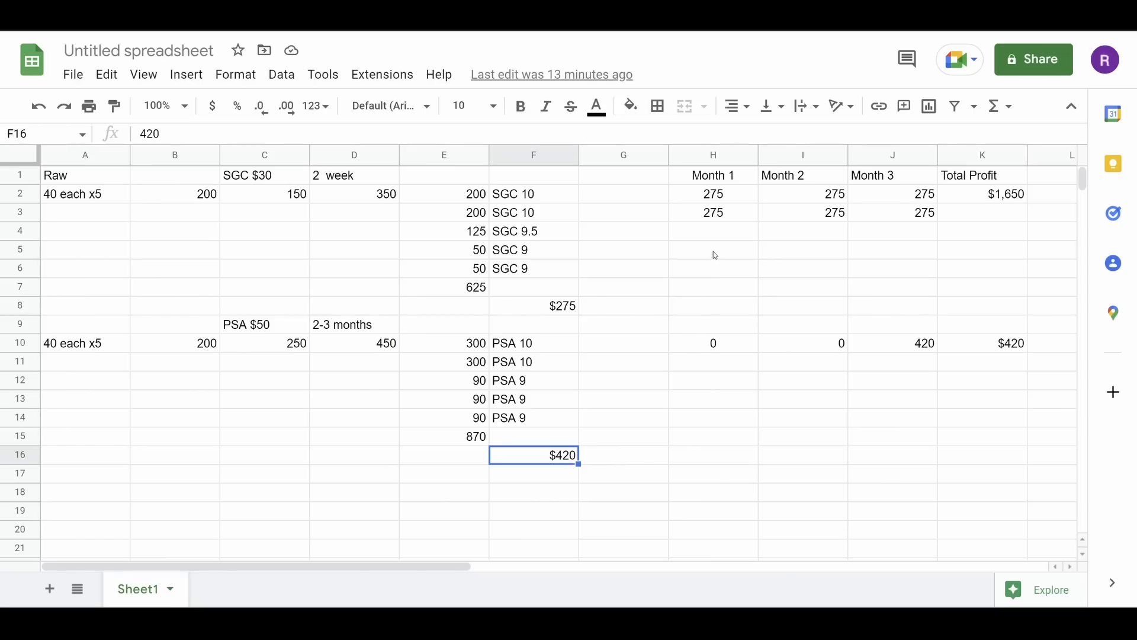
pyautogui.click(713, 250)
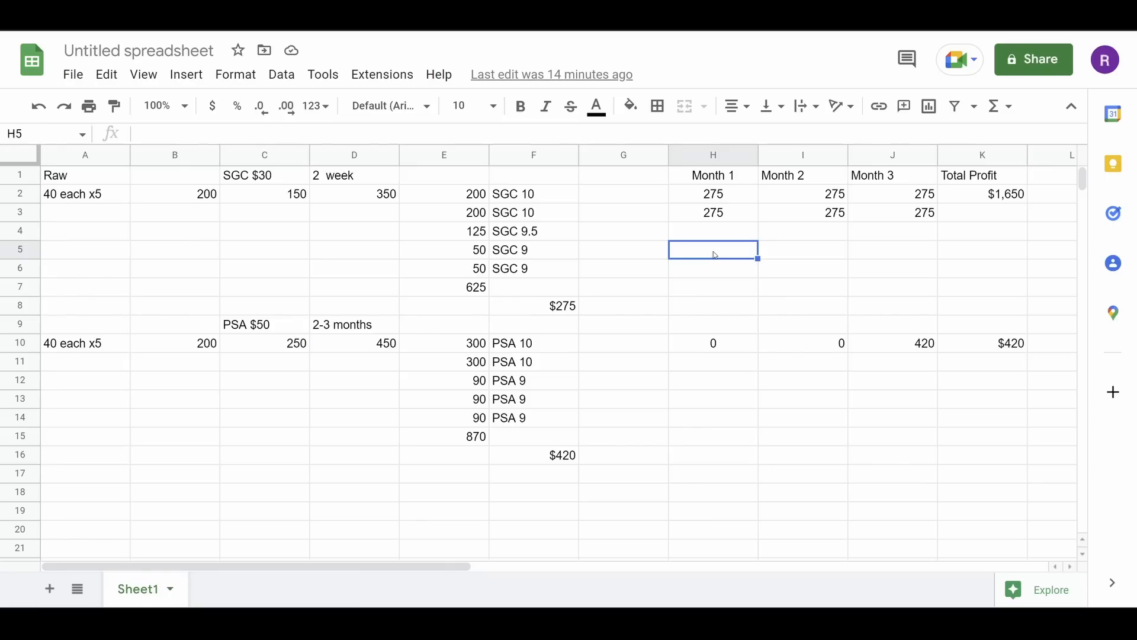
# Enter 550 as the Month 1 figure in cell H9 above the PSA monthly profits
pyautogui.click(712, 325)
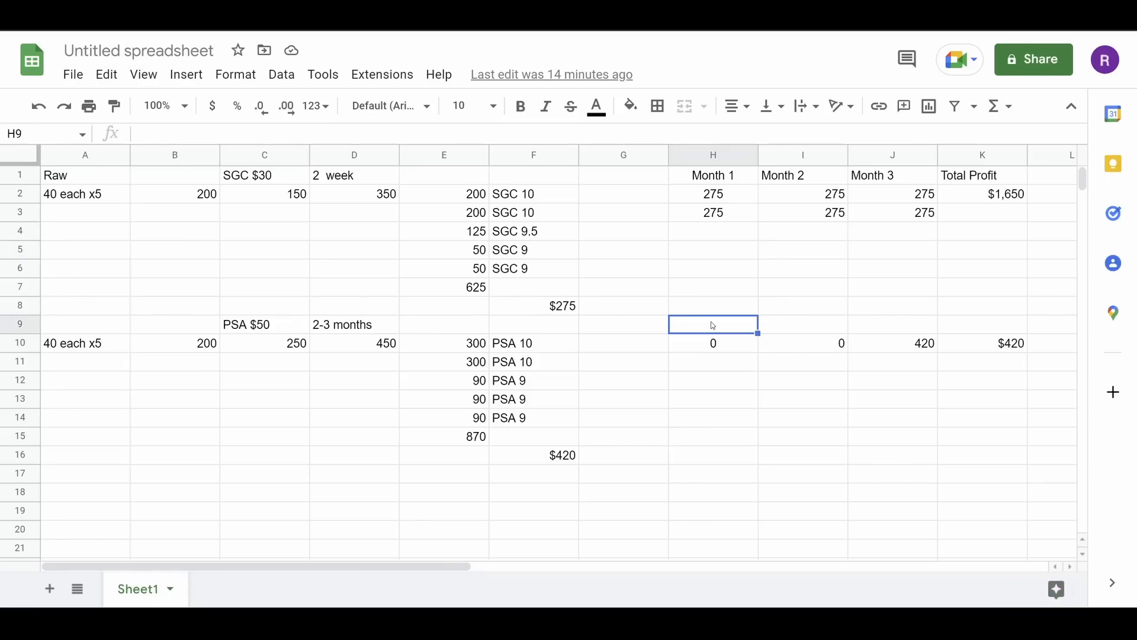
pyautogui.write('550')
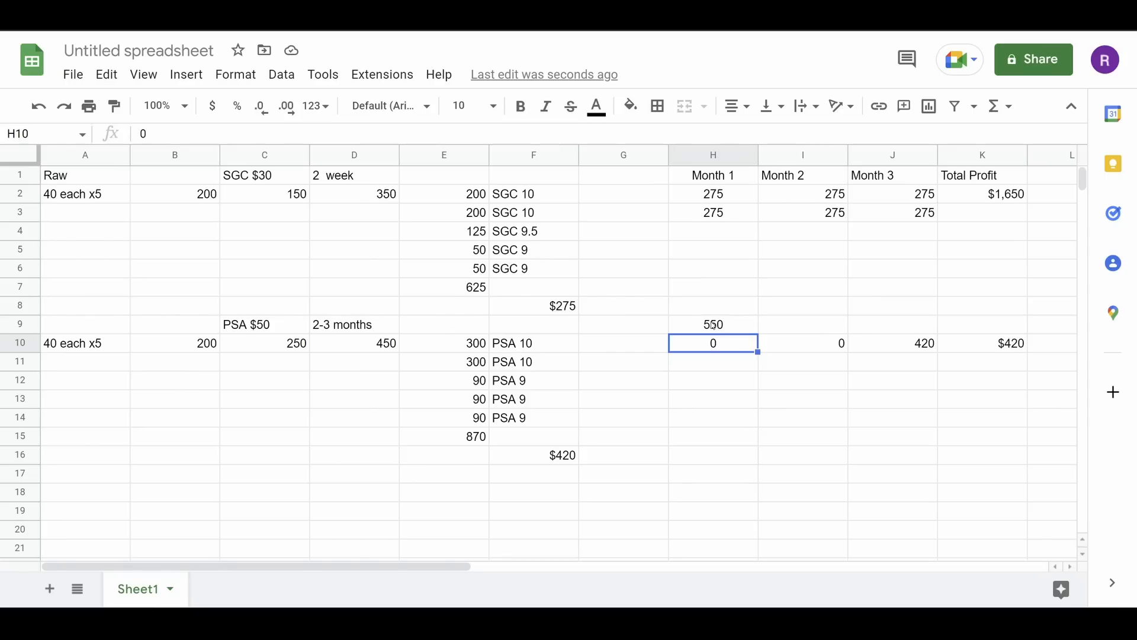
pyautogui.moveTo(707, 333)
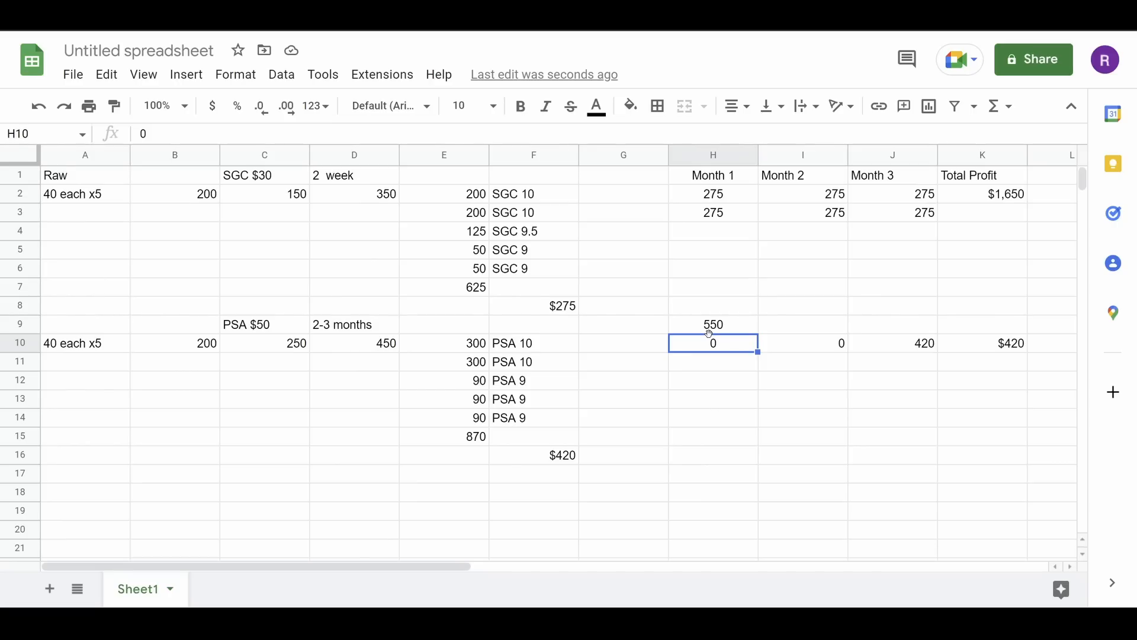
pyautogui.moveTo(730, 218)
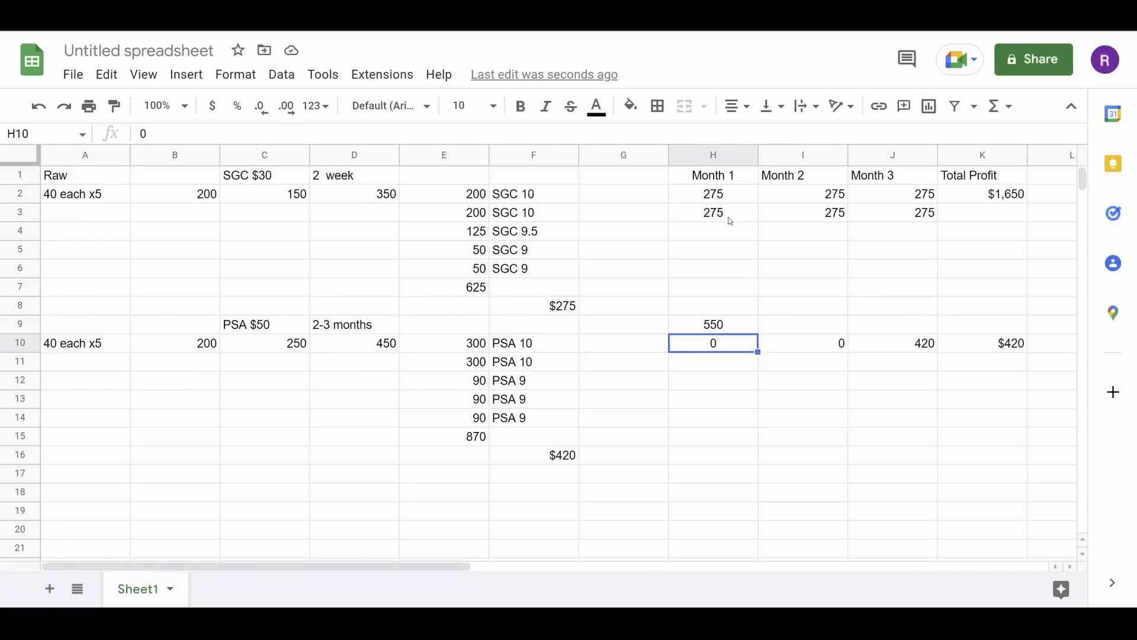
# Enter 550 as the Month 2 figure in cell I9
pyautogui.click(802, 305)
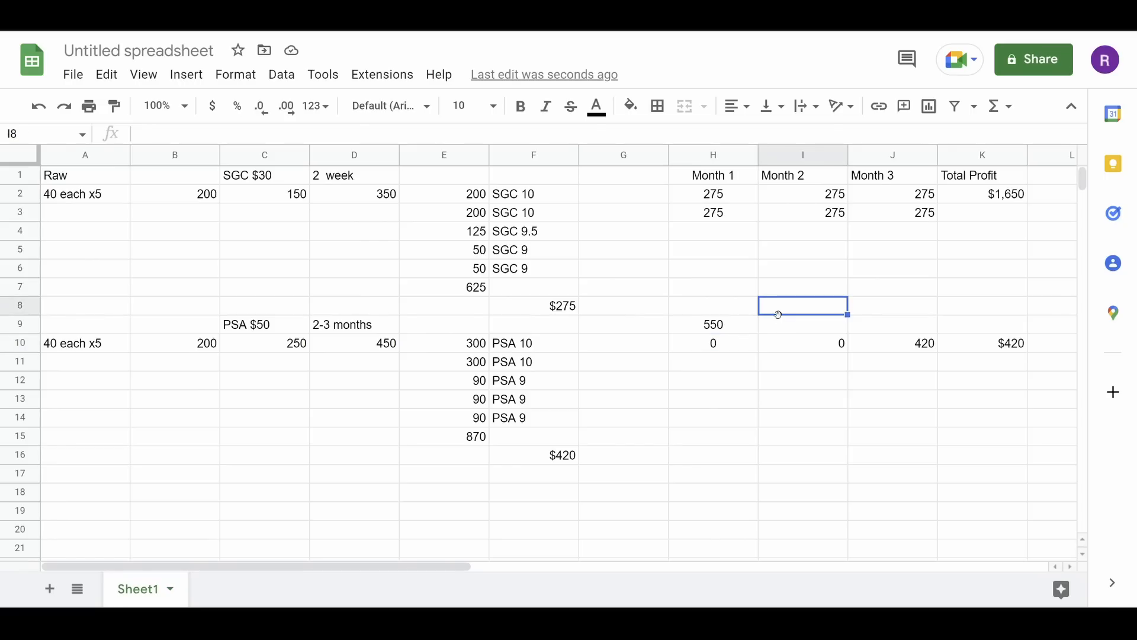
pyautogui.click(802, 323)
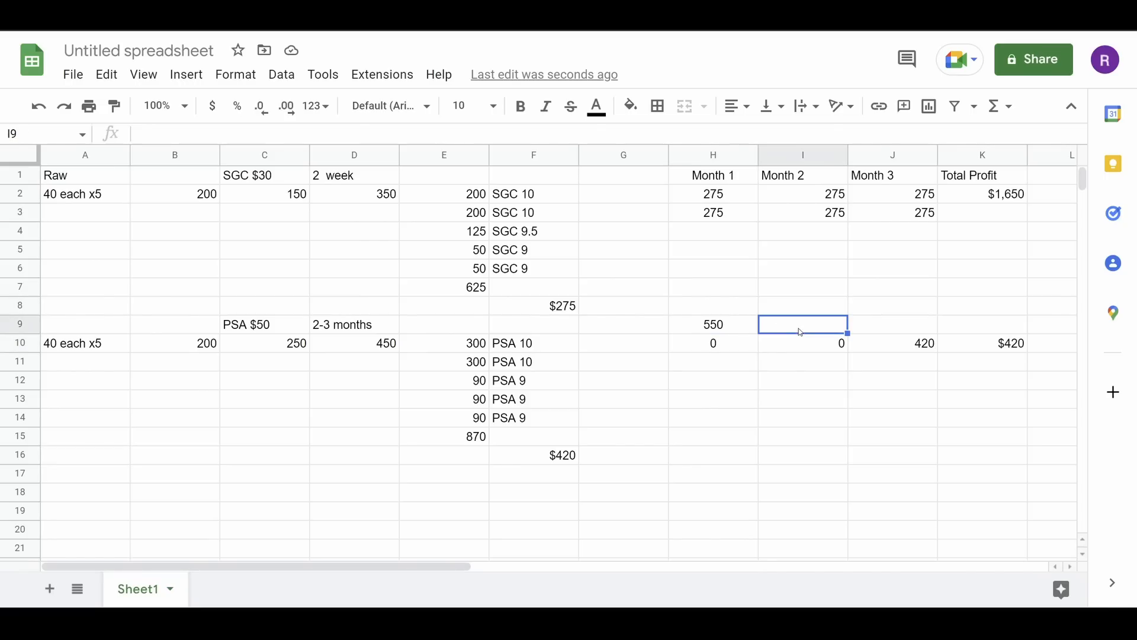
pyautogui.write('550')
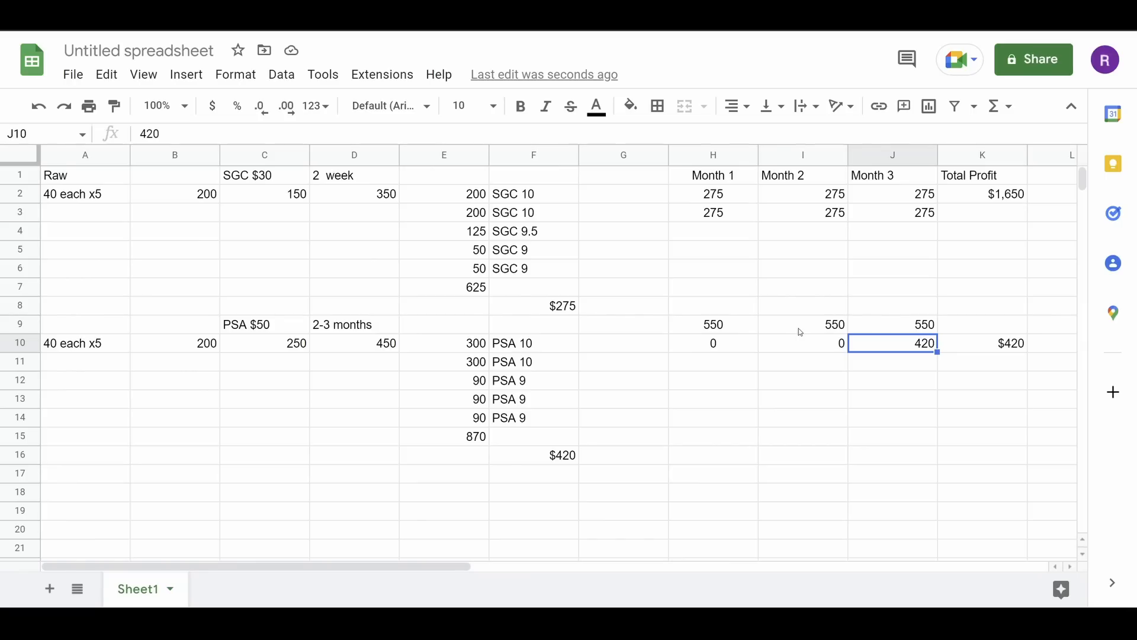
pyautogui.moveTo(475, 290)
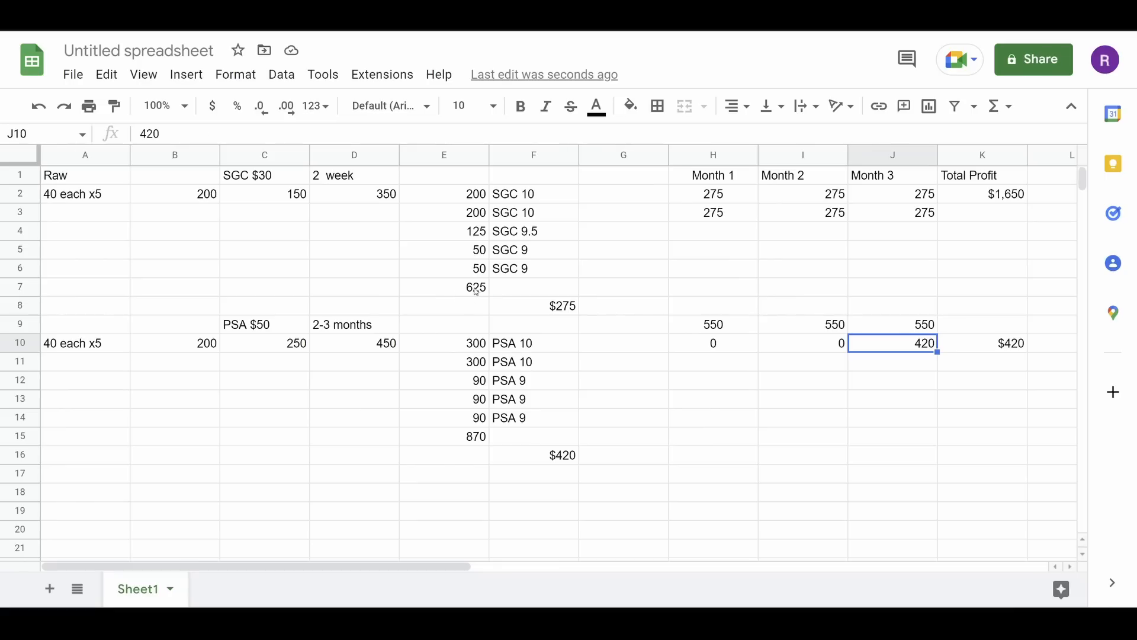
pyautogui.click(443, 287)
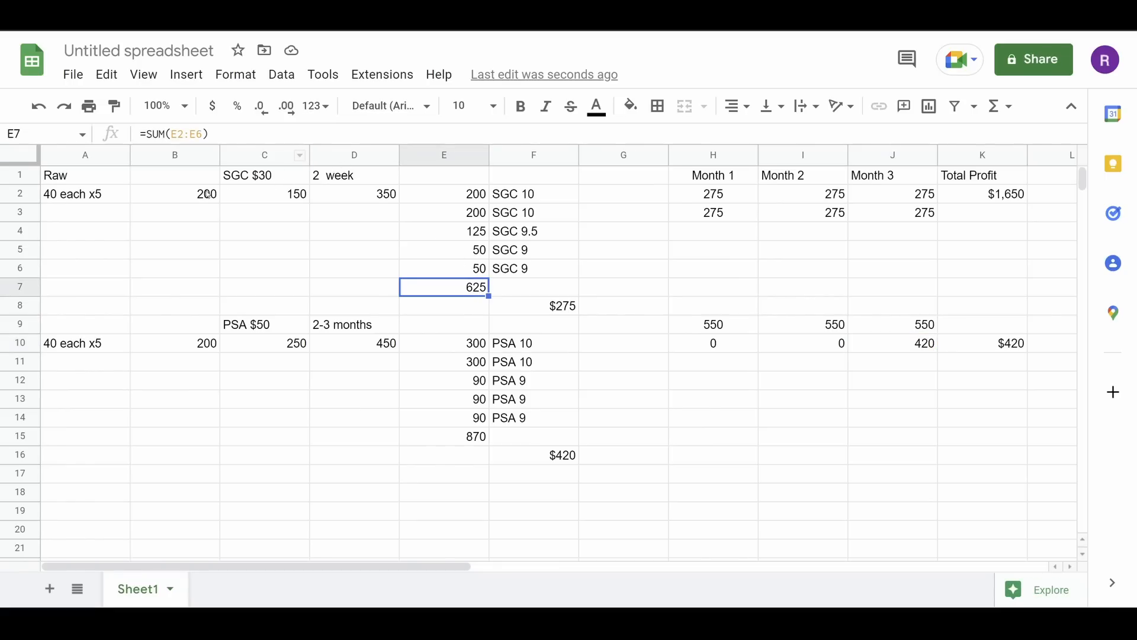
pyautogui.click(85, 195)
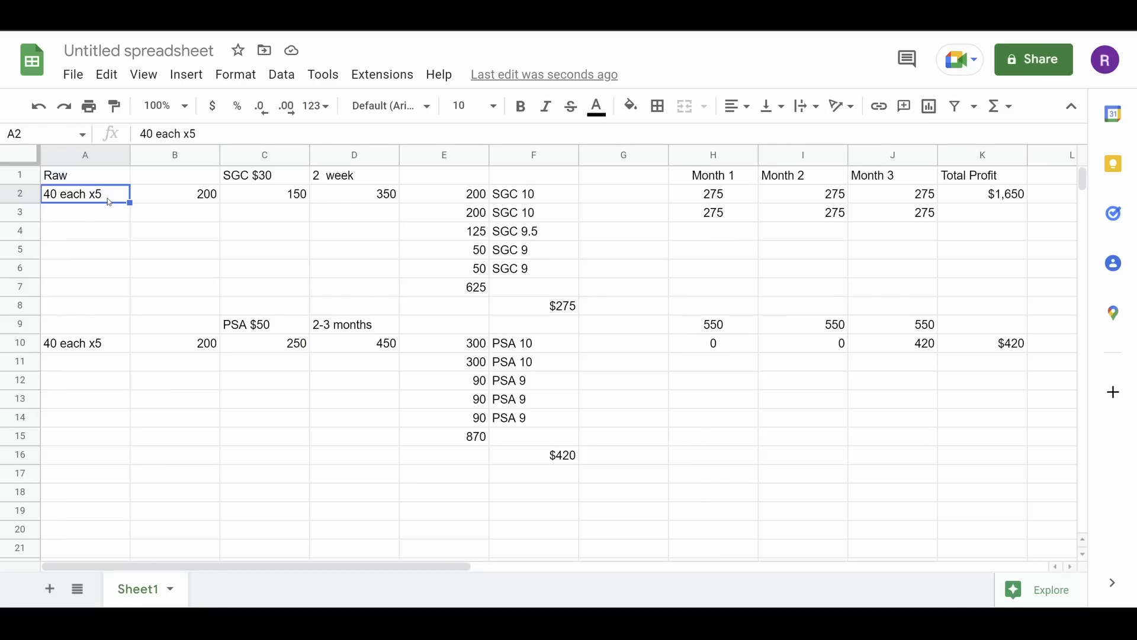
pyautogui.moveTo(405, 265)
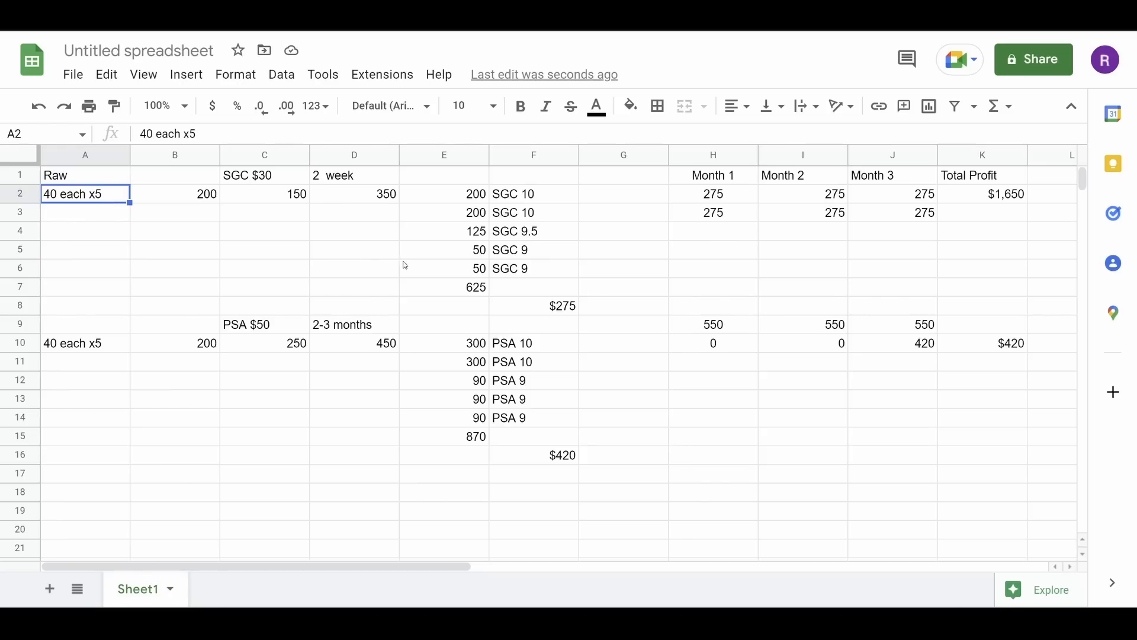
pyautogui.click(443, 287)
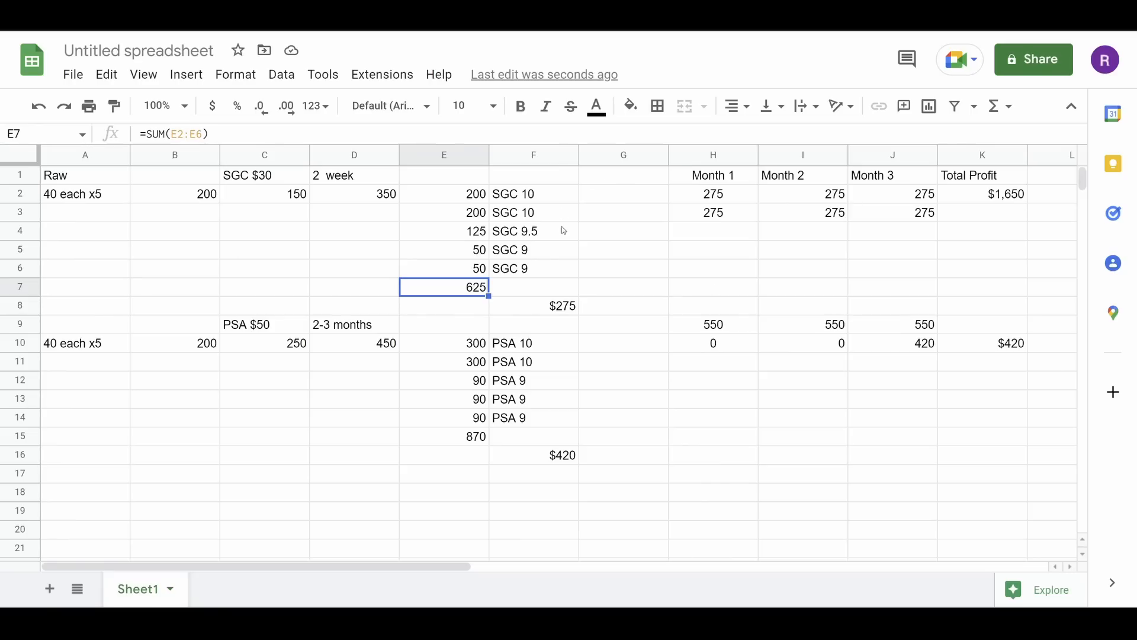
pyautogui.moveTo(537, 226)
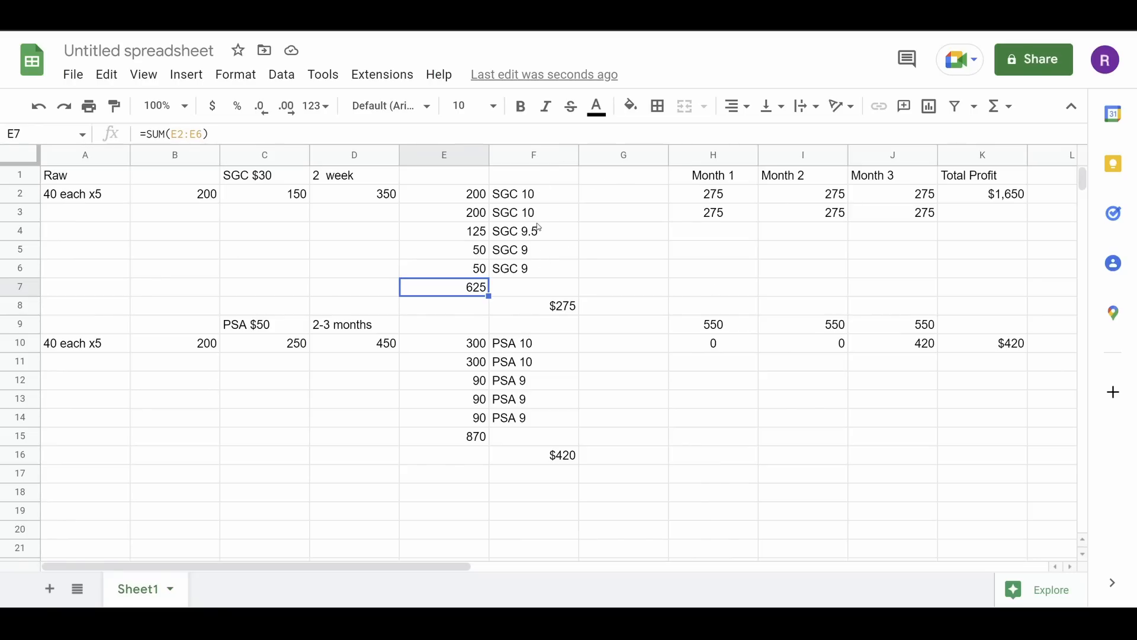